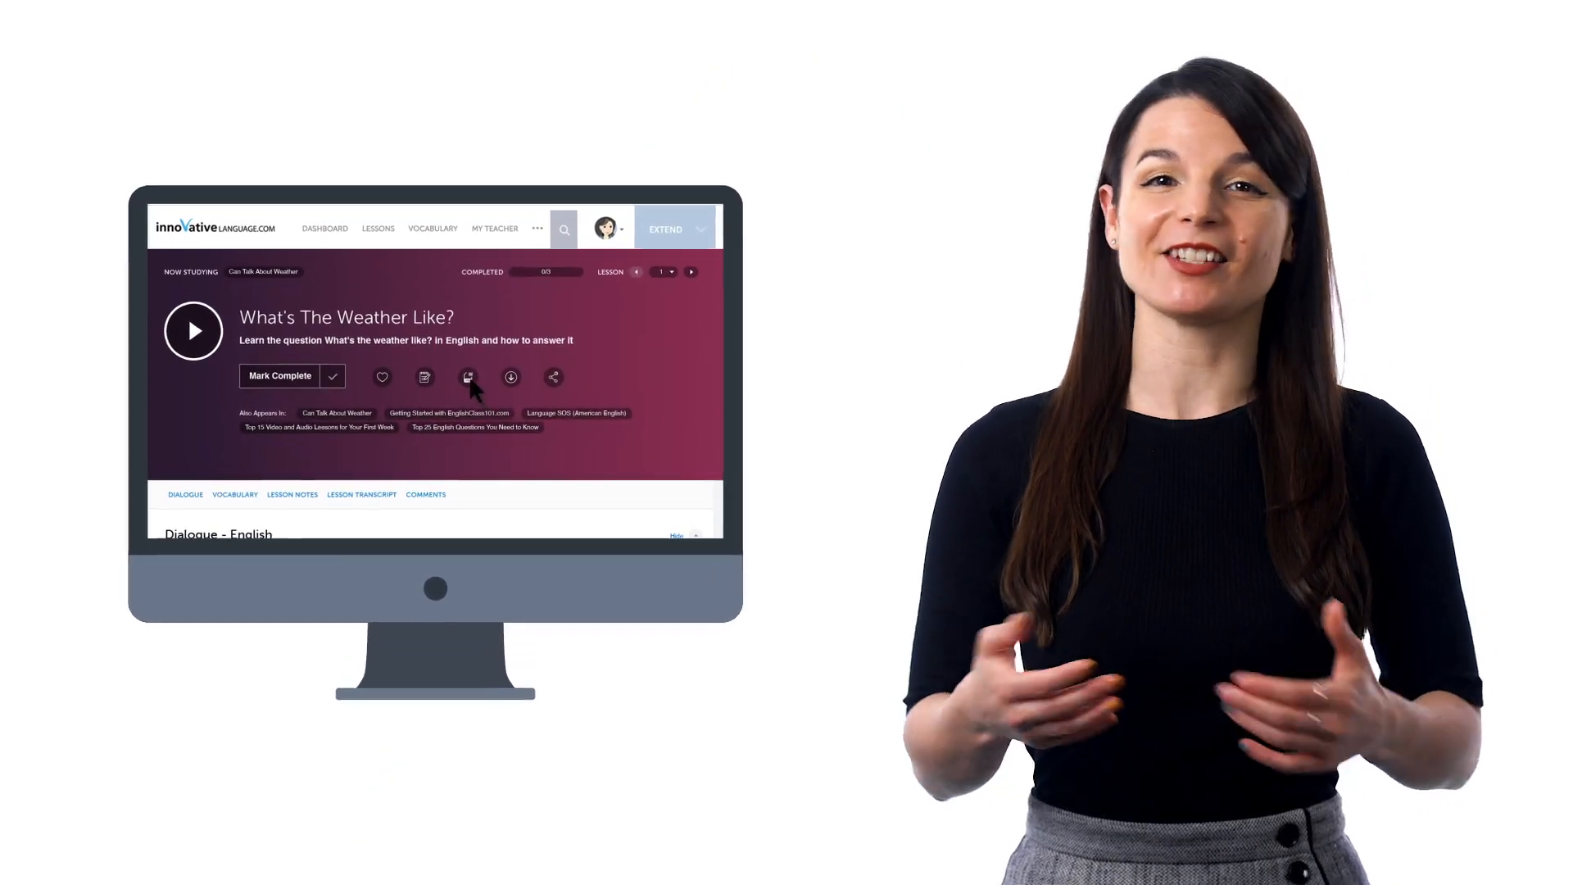
- Go to the dashboard showing My Pathways, Mastering : Level 1 and lesson counts
{"action": "left_click", "coordinate": [467, 376]}
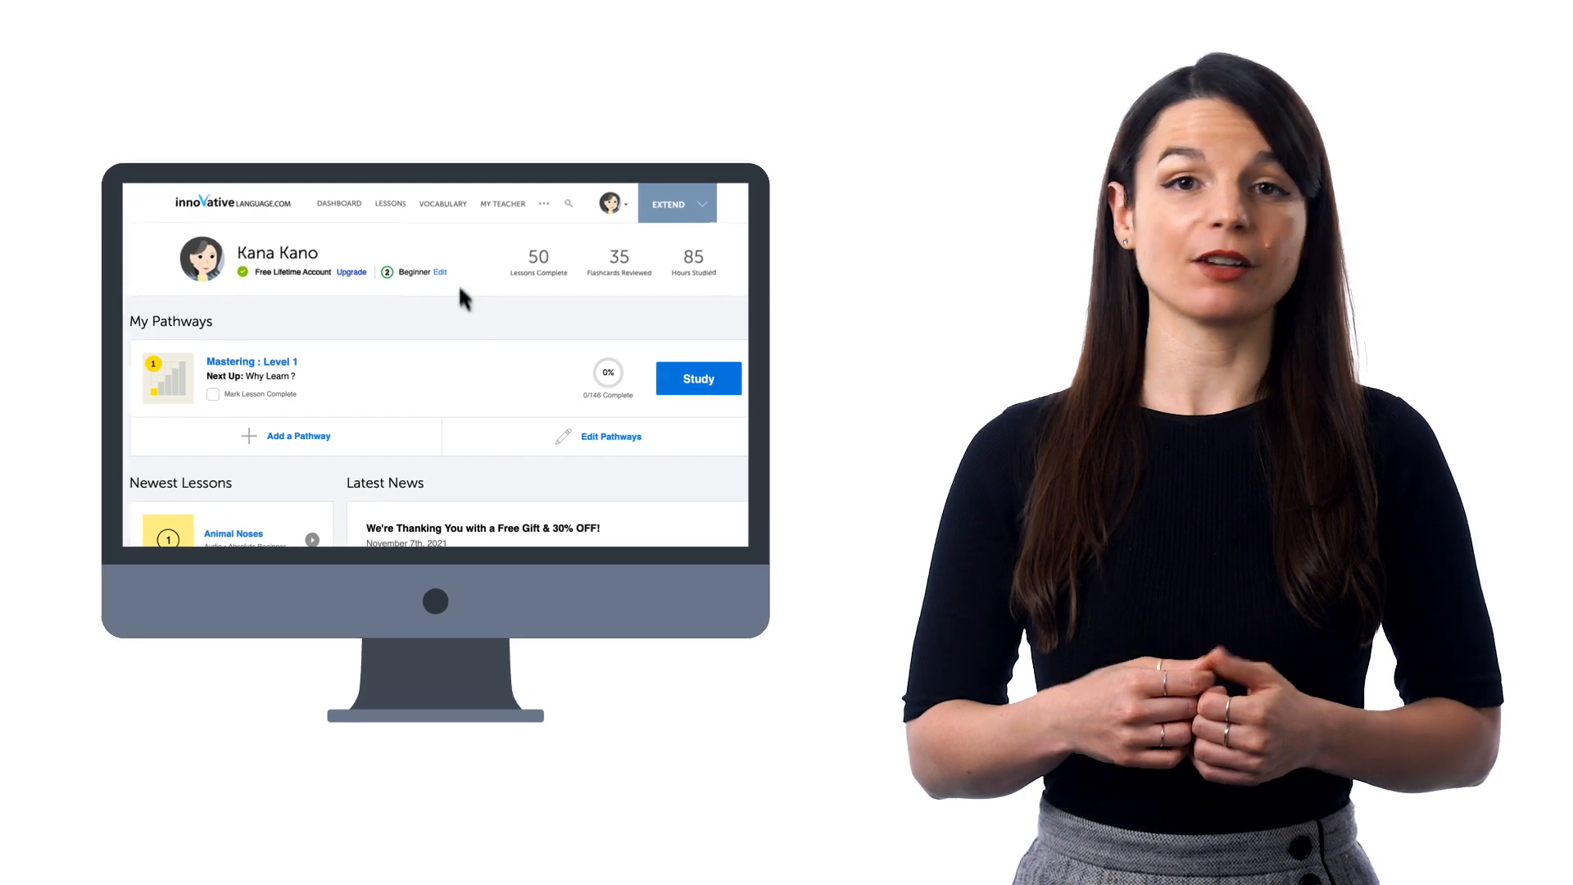
- Open My Word Bank from the Vocabulary menu to list the 100 saved words
{"action": "left_click", "coordinate": [443, 203]}
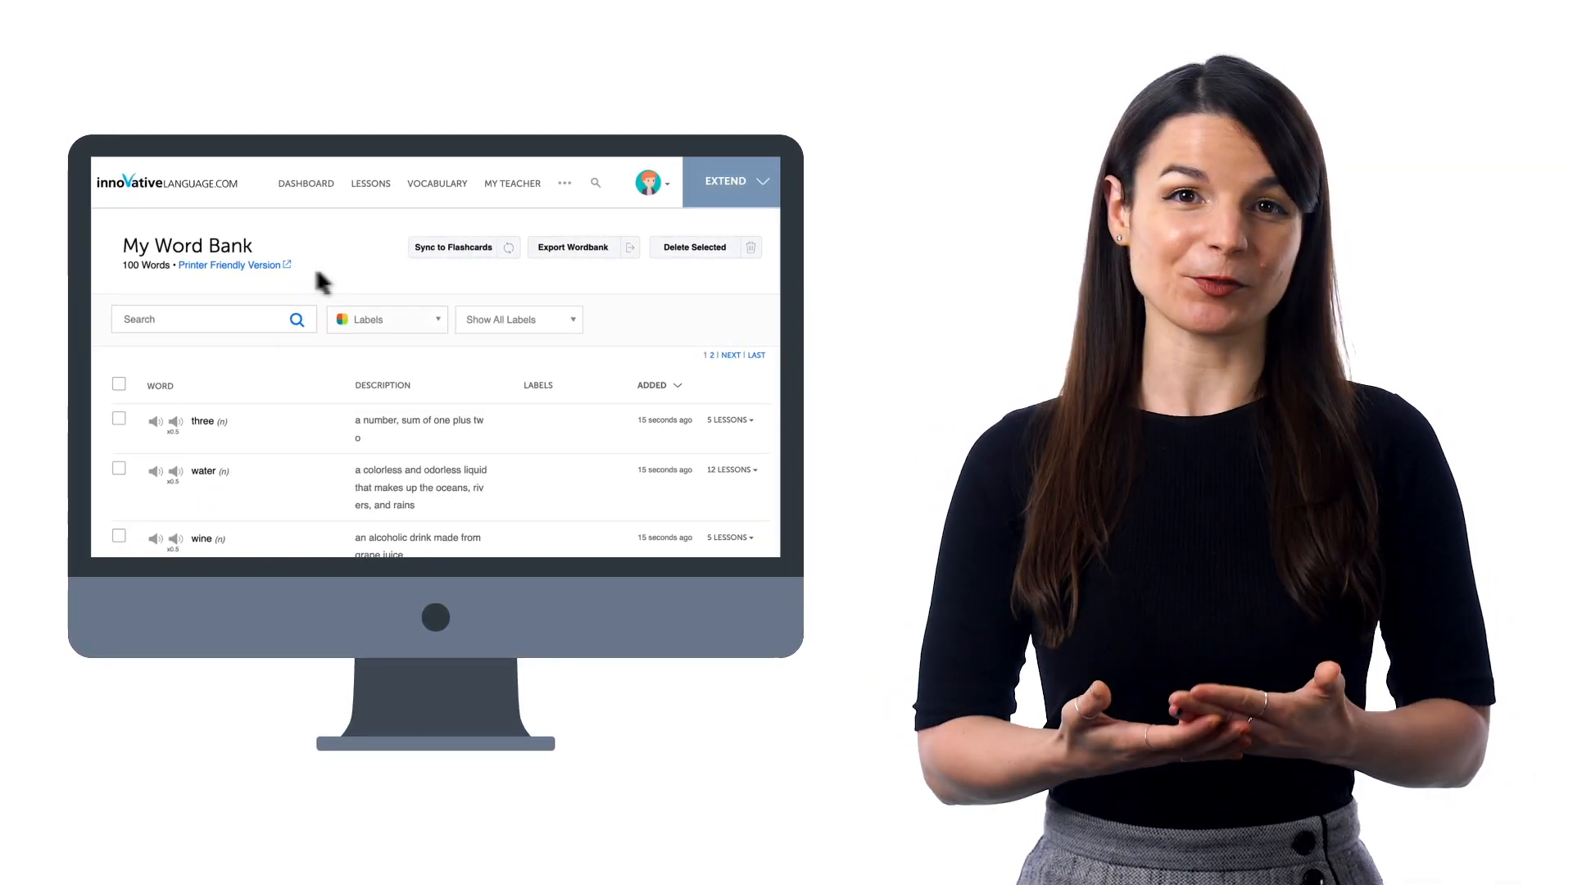
{"action": "mouse_move", "coordinate": [254, 282]}
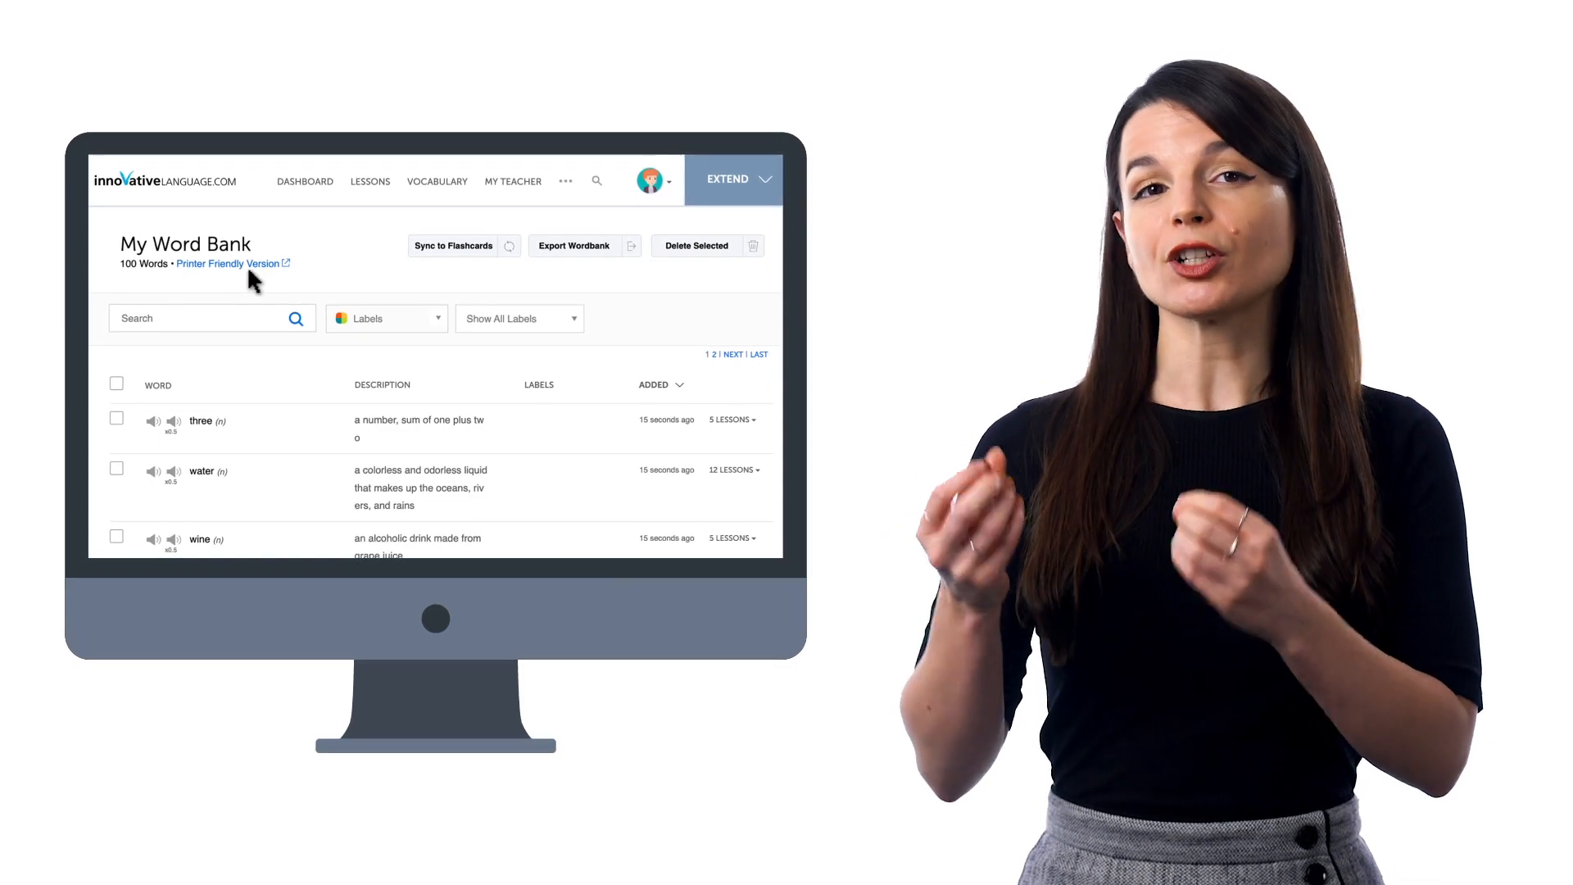